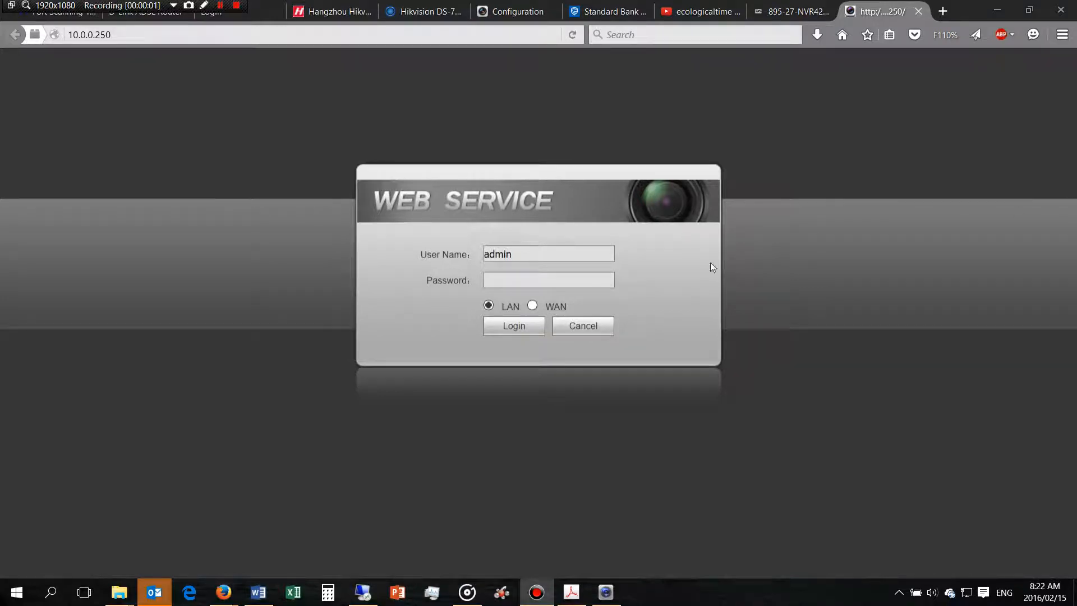
Log in to the NVR with the admin password over LAN.
left_click(547, 279)
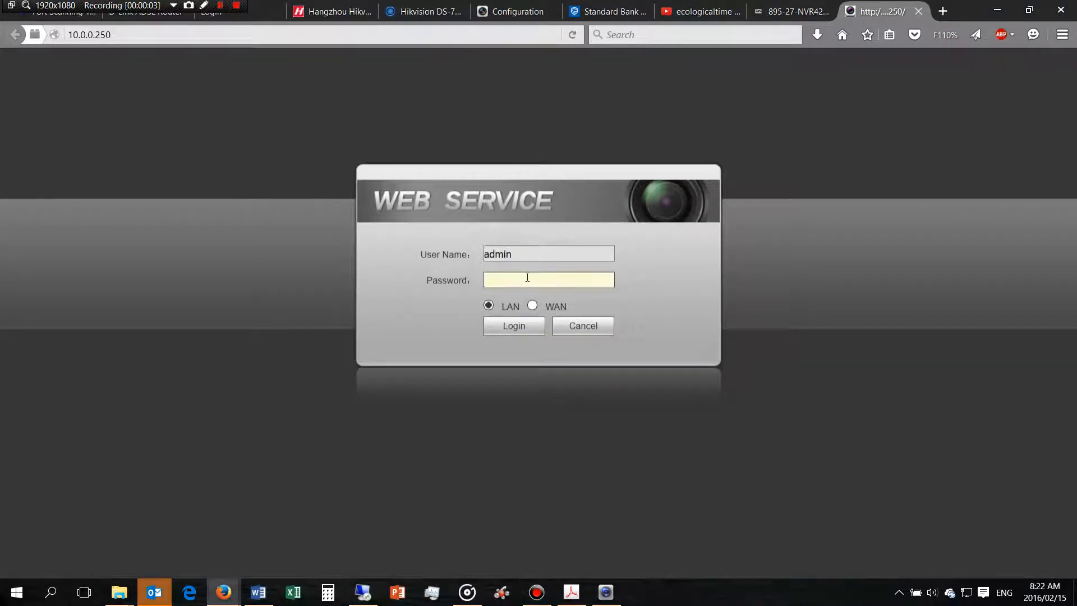
type("•••••")
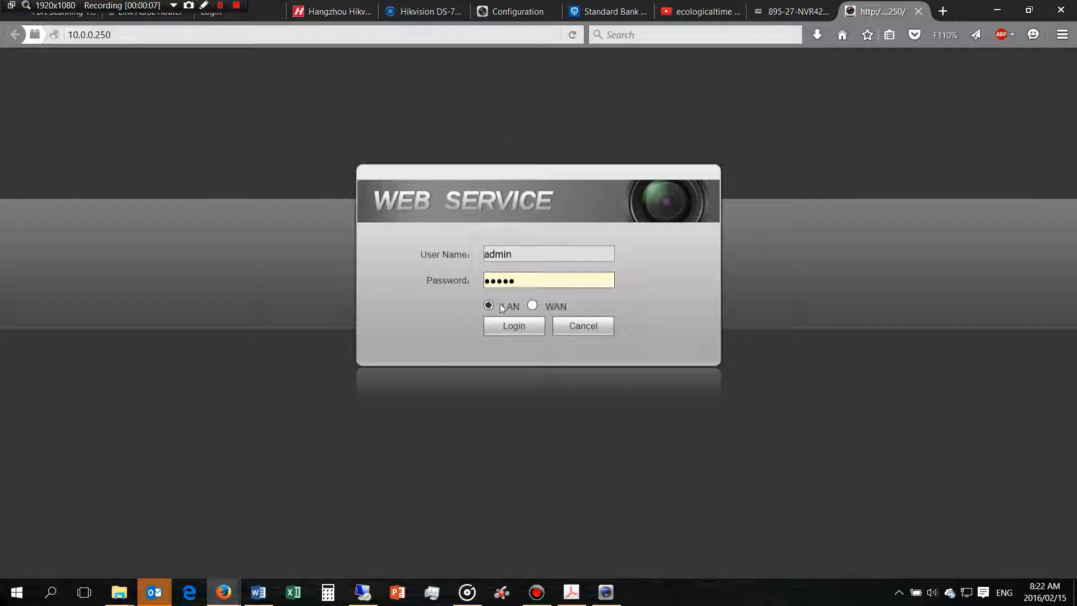
left_click(513, 325)
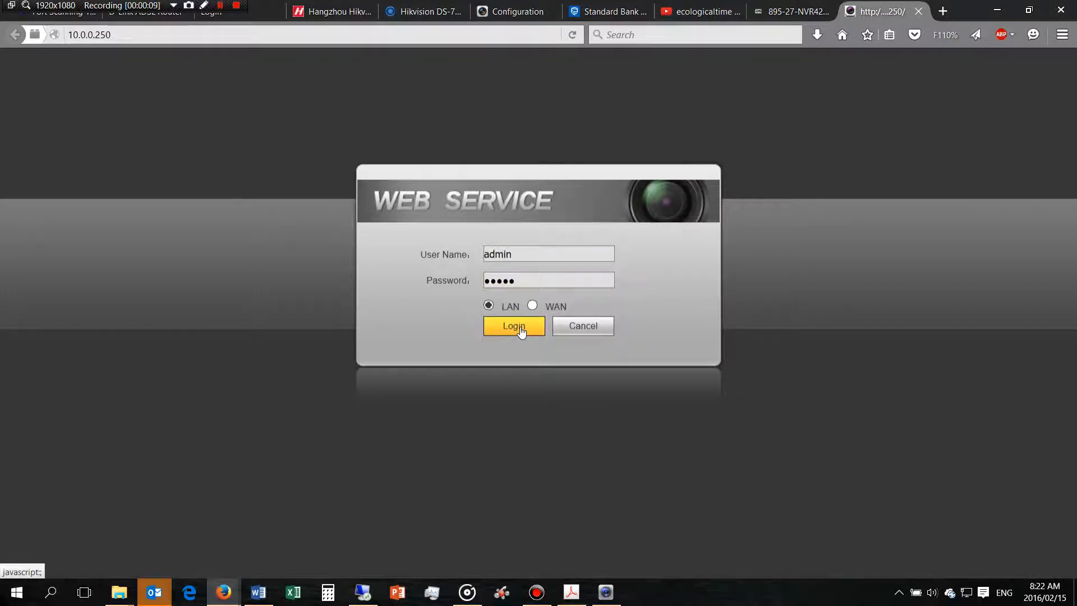
left_click(513, 325)
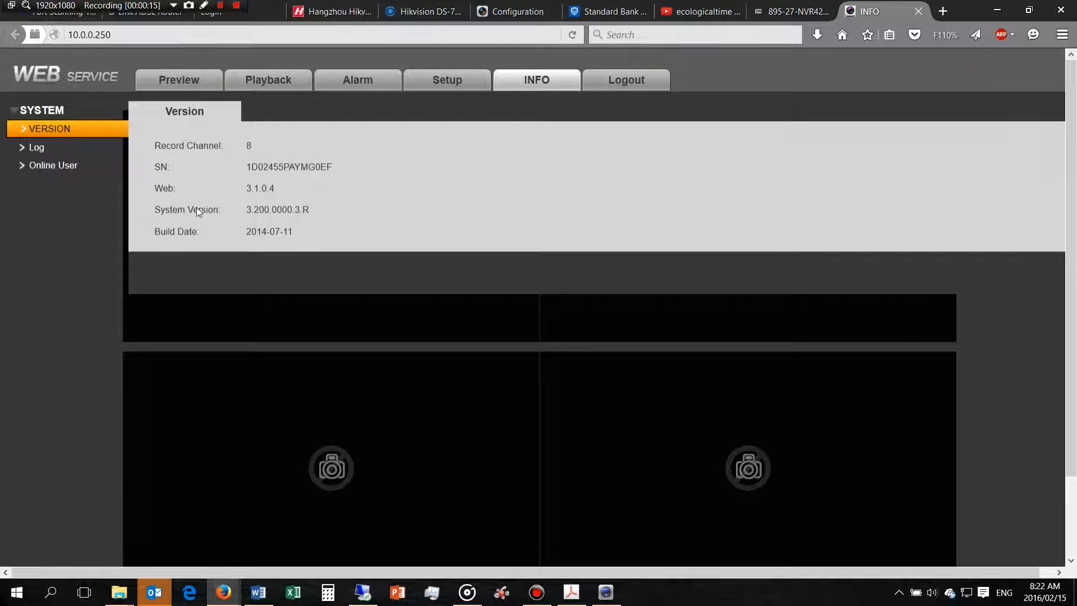
mouse_move(272, 244)
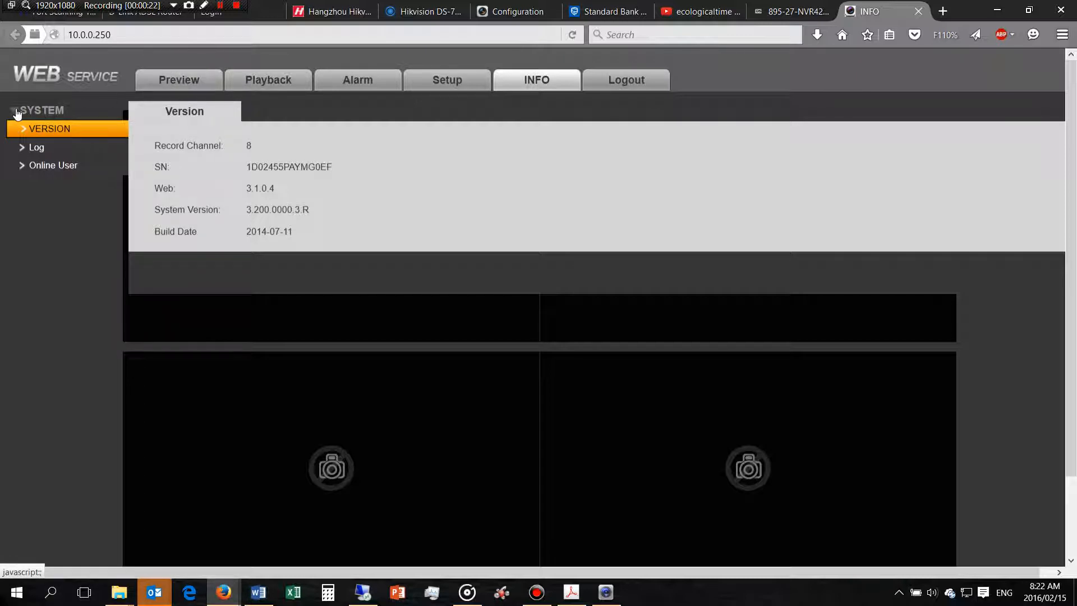
mouse_move(447, 80)
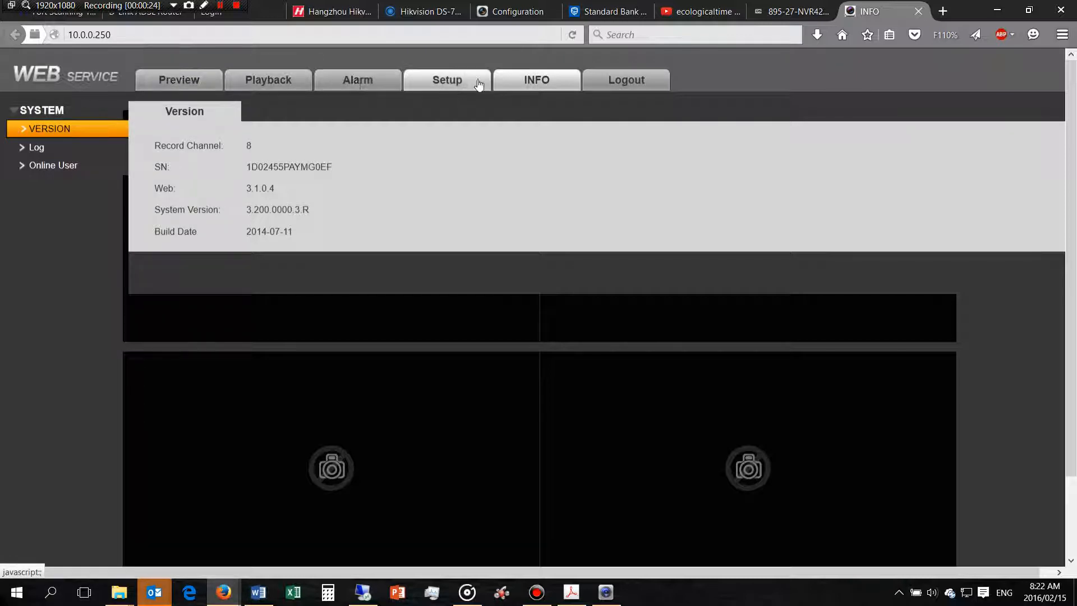
Go to Setup > Setting > Upgrade to reach the System Upgrade page.
left_click(446, 80)
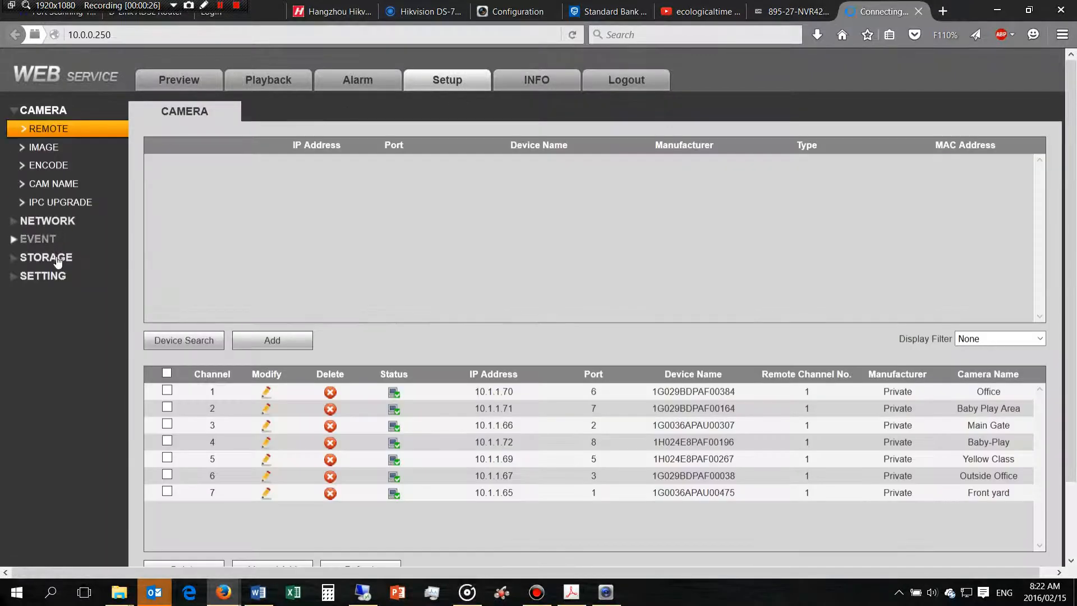
left_click(43, 276)
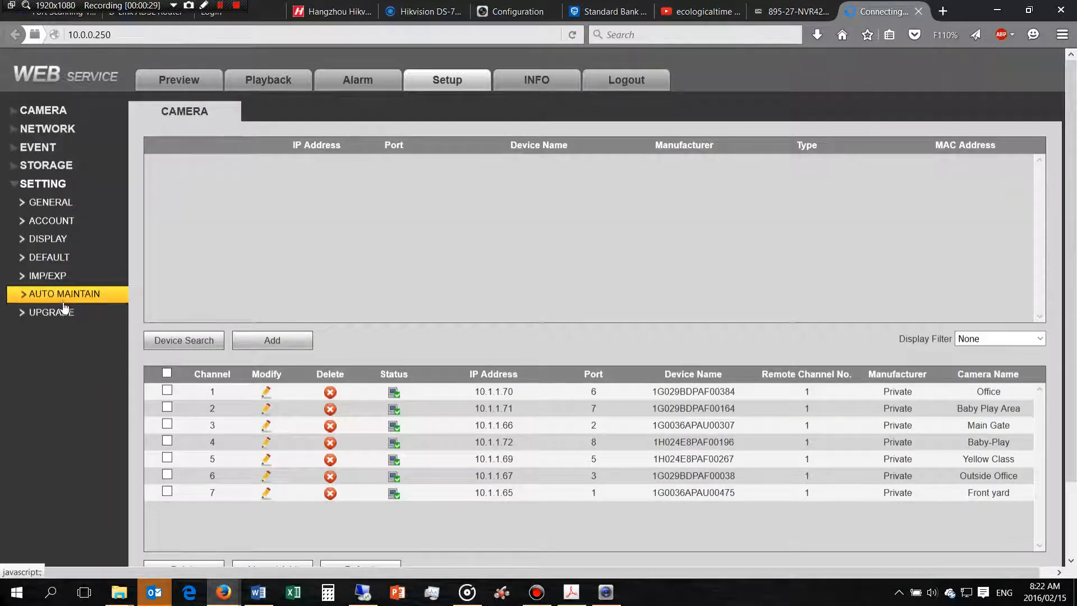
left_click(50, 312)
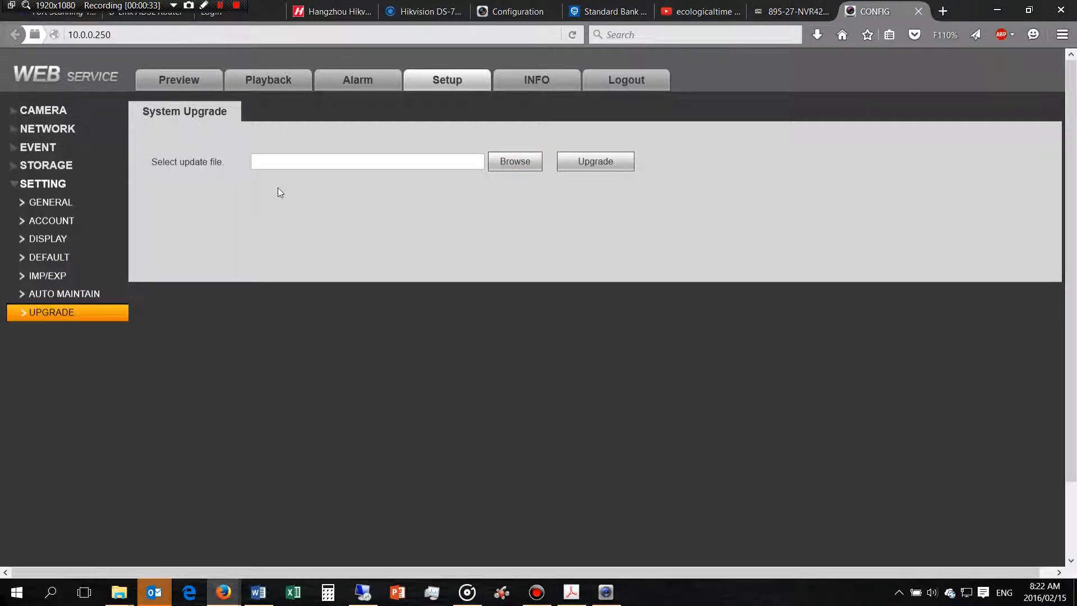
left_click(790, 12)
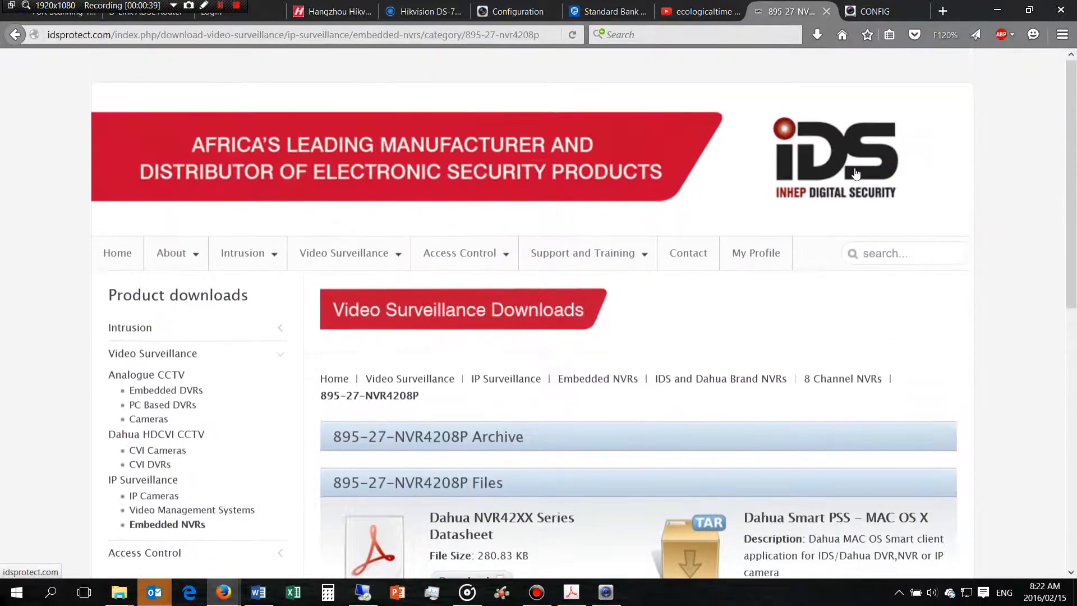
Download the Dahua NVR4xxx Series firmware 3.200.0000.3 from the IDS files list.
scroll("down", 3)
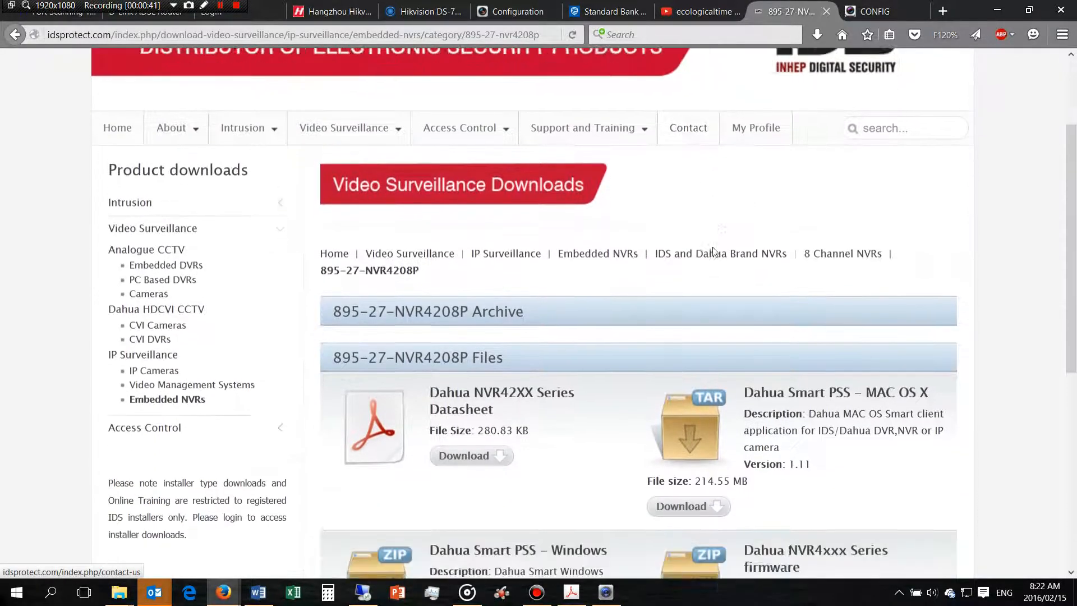
scroll("down", 3)
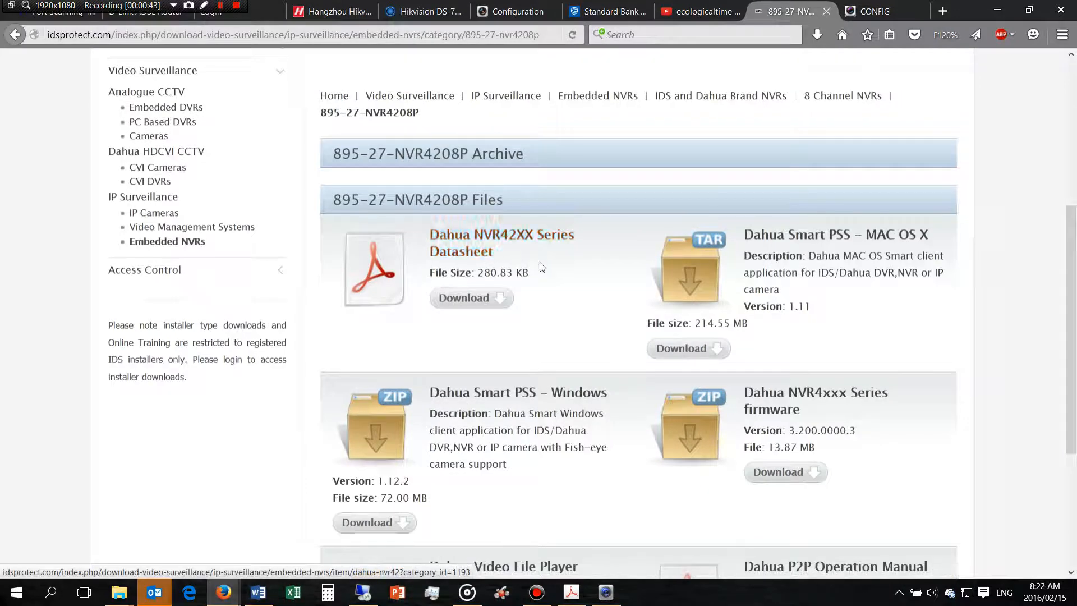
scroll("down", 3)
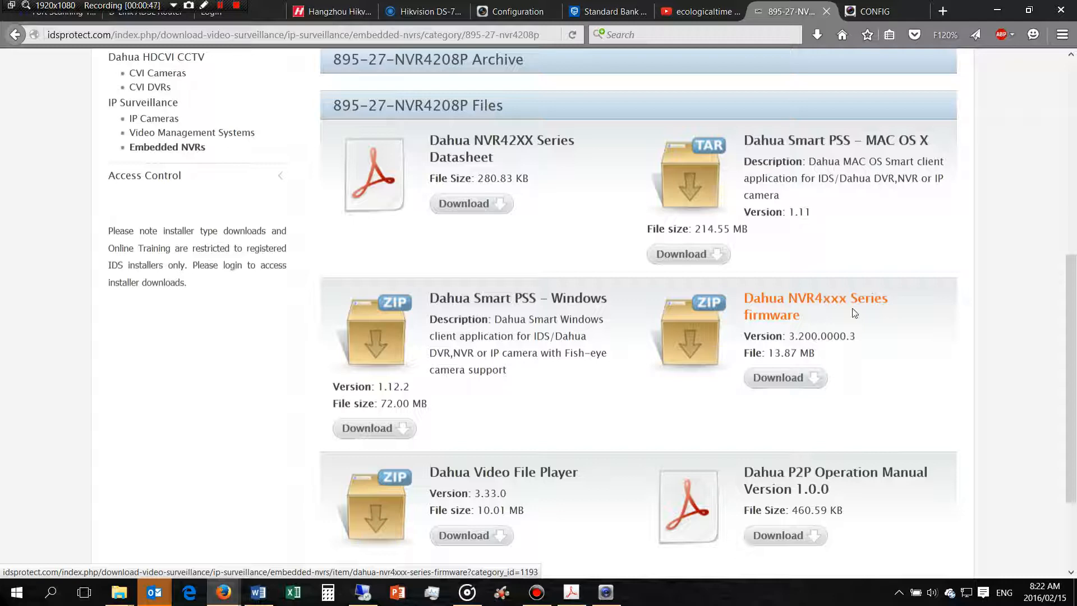
mouse_move(824, 306)
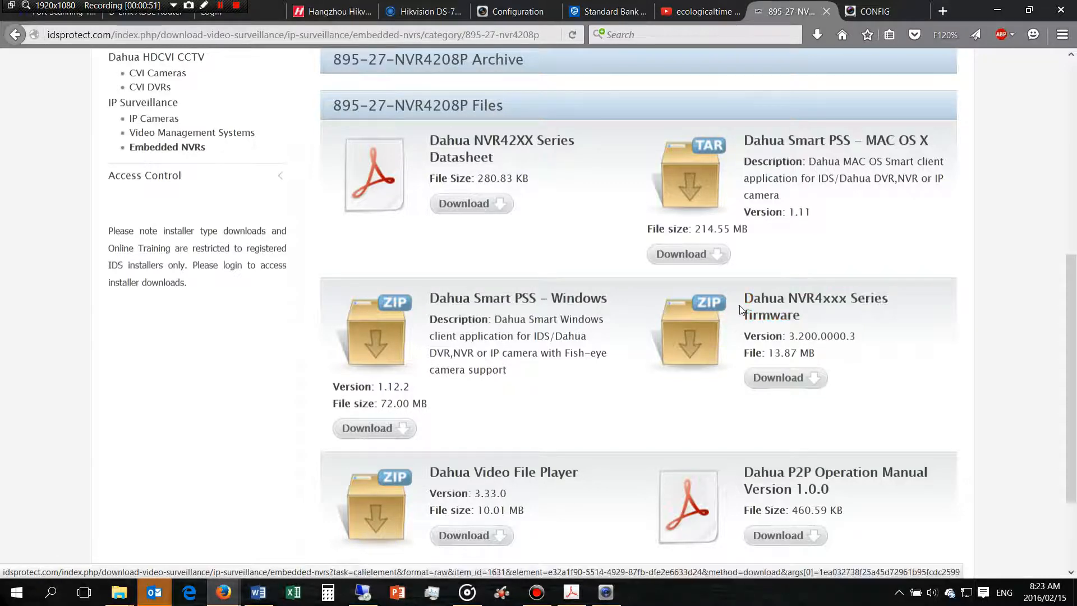
mouse_move(778, 377)
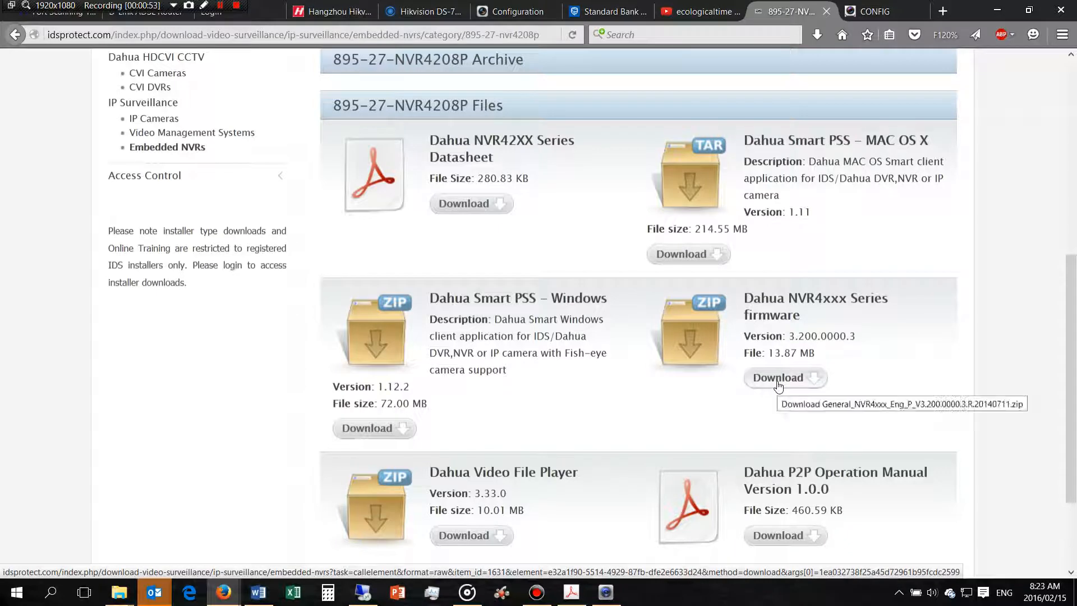
left_click(816, 34)
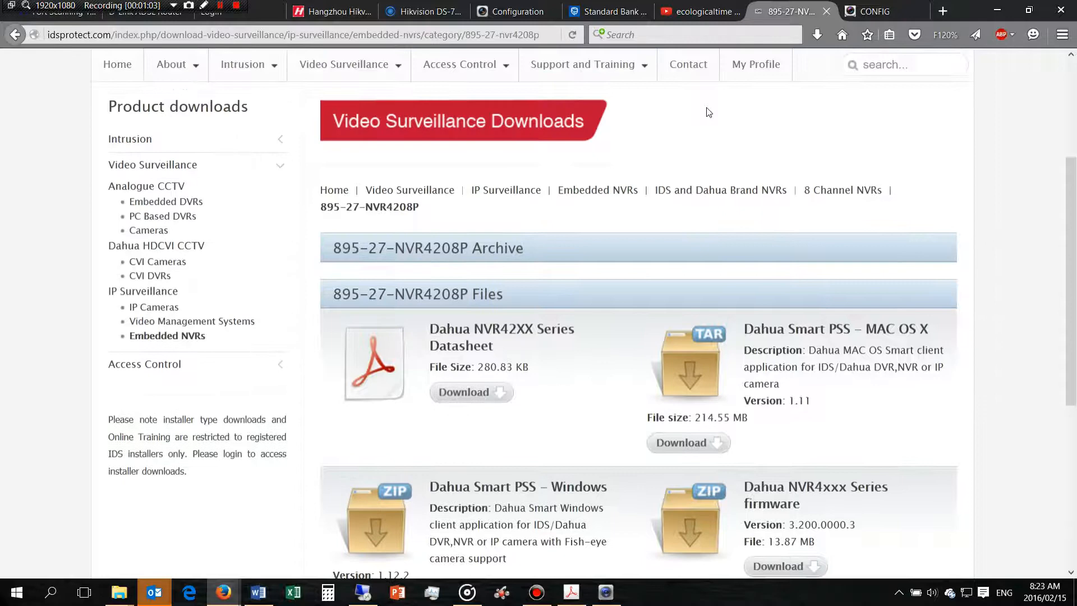
left_click(879, 12)
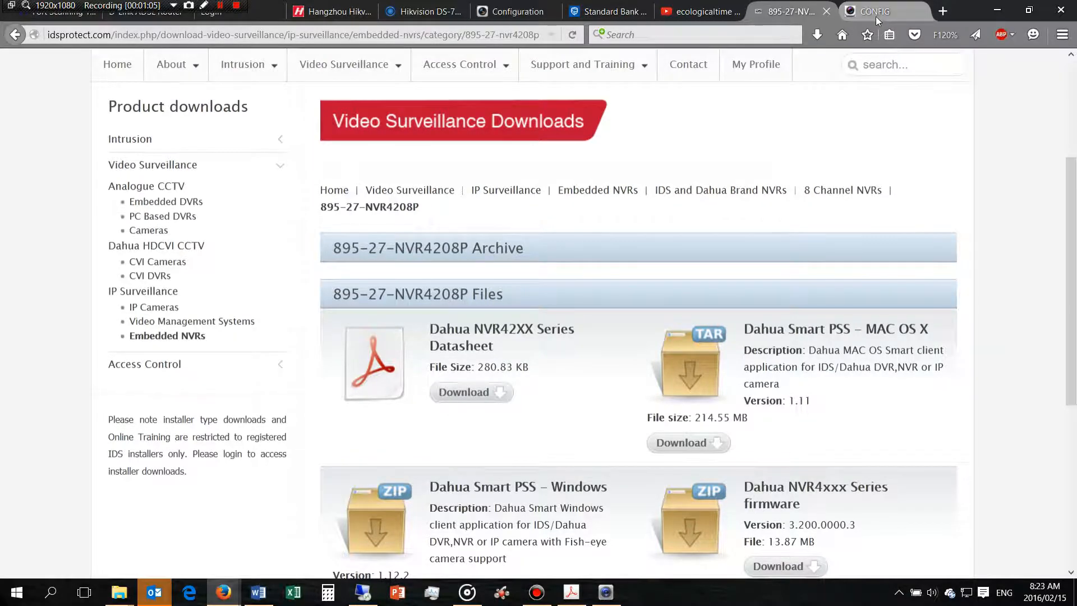
Choose the downloaded General_NVR4xxx V3.200.0000.3 firmware as the update file.
left_click(877, 11)
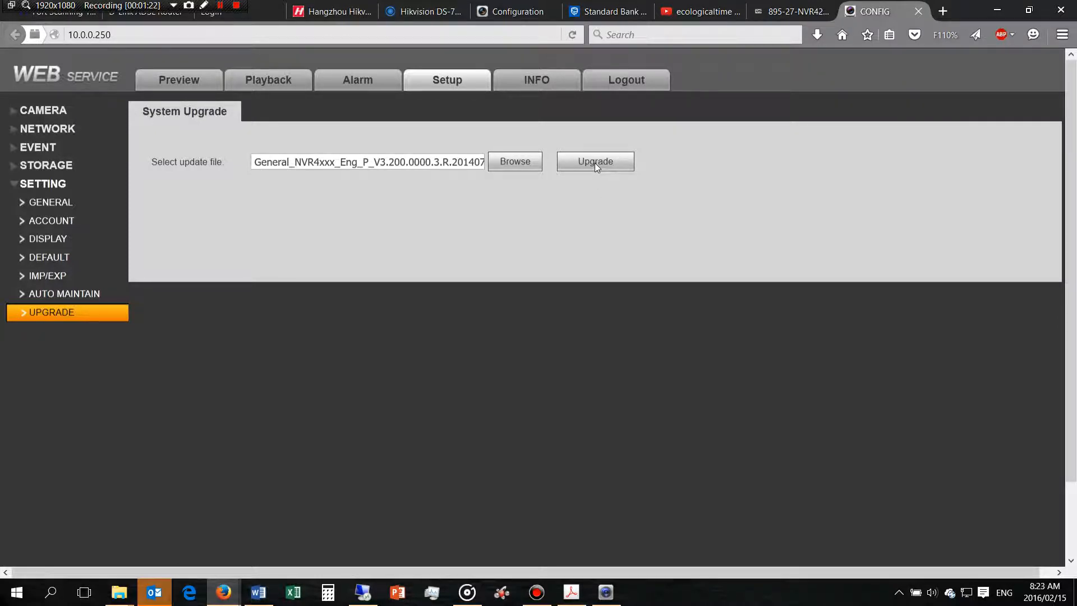
mouse_move(599, 183)
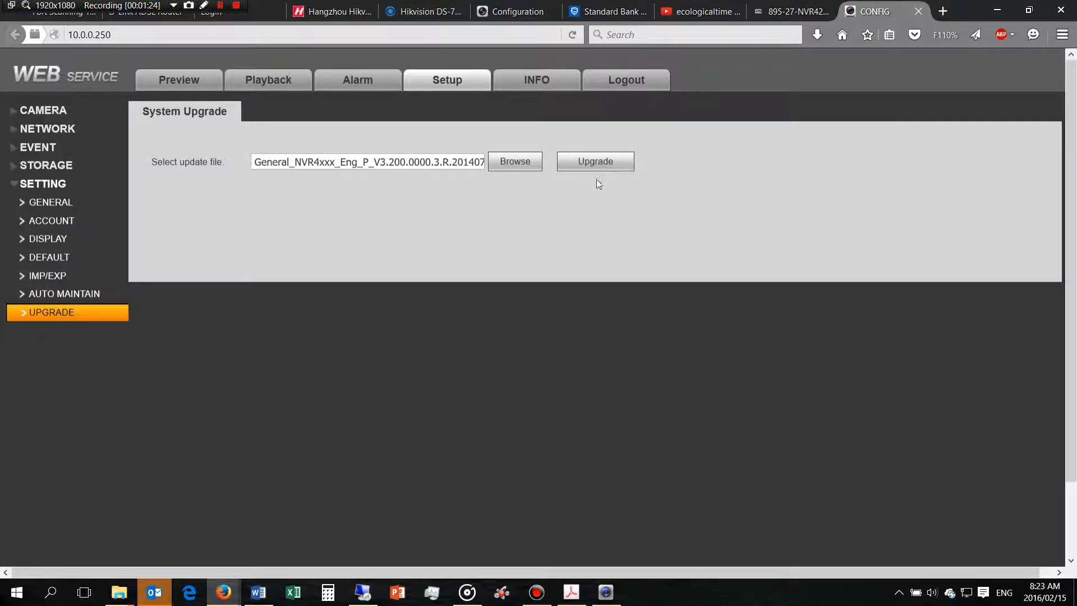
Run the firmware upgrade and, after the reboot, select the login Password field.
left_click(594, 161)
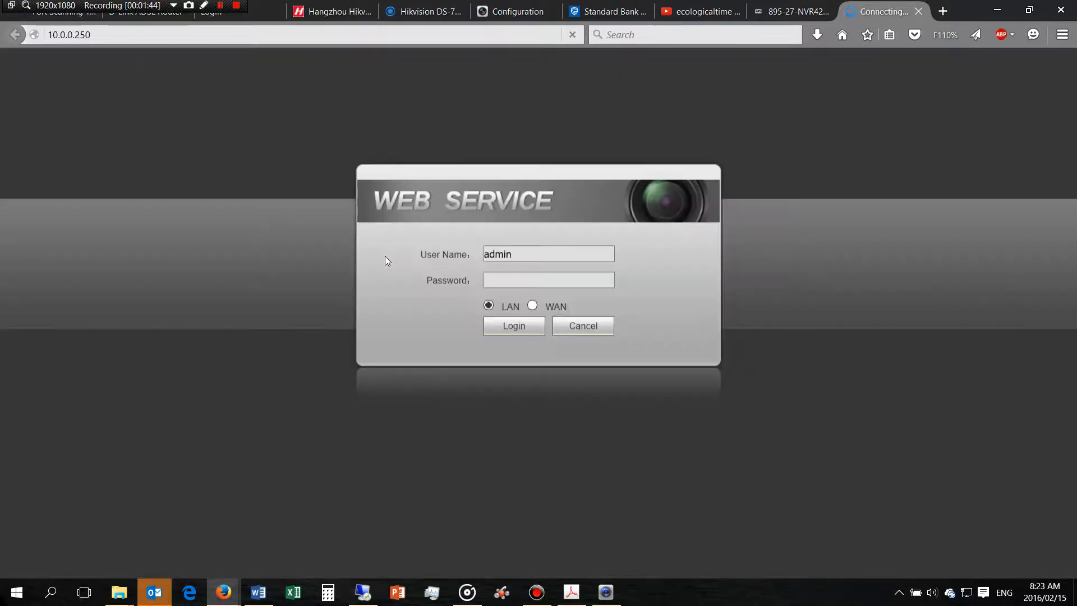
left_click(547, 279)
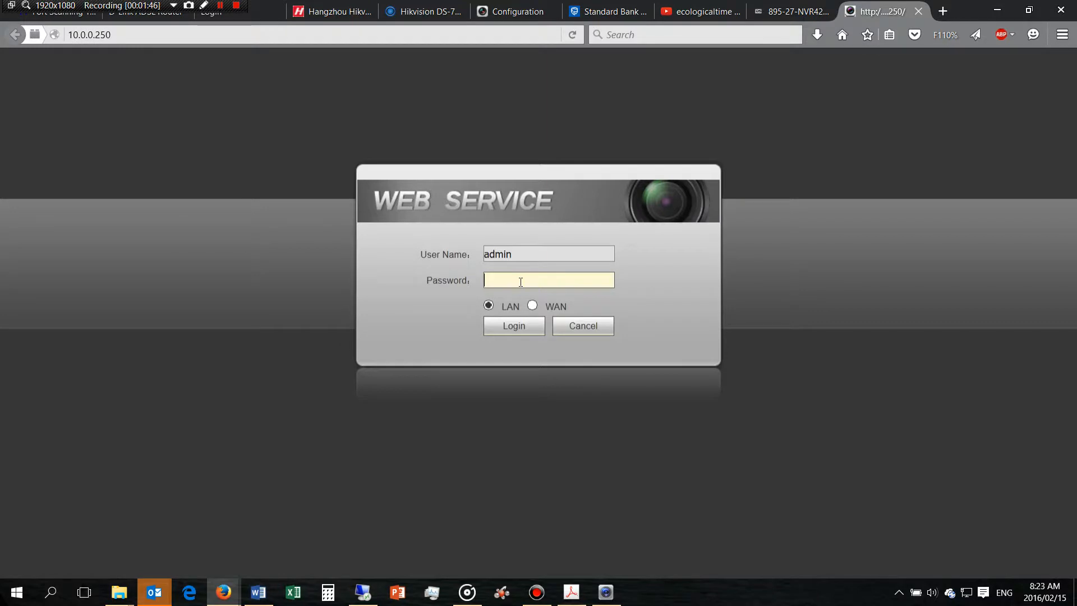